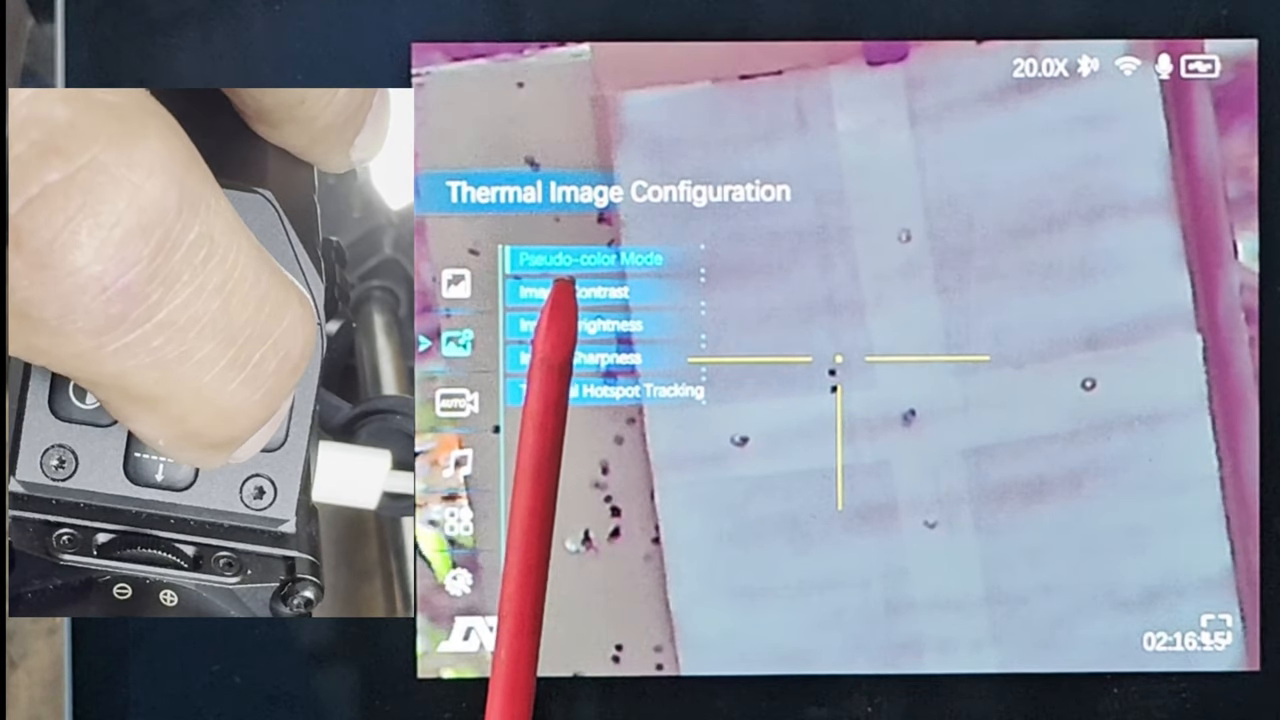
Show the Album's Device Files grid of thermal photo and video thumbnails stored on the scope
left_click(592, 258)
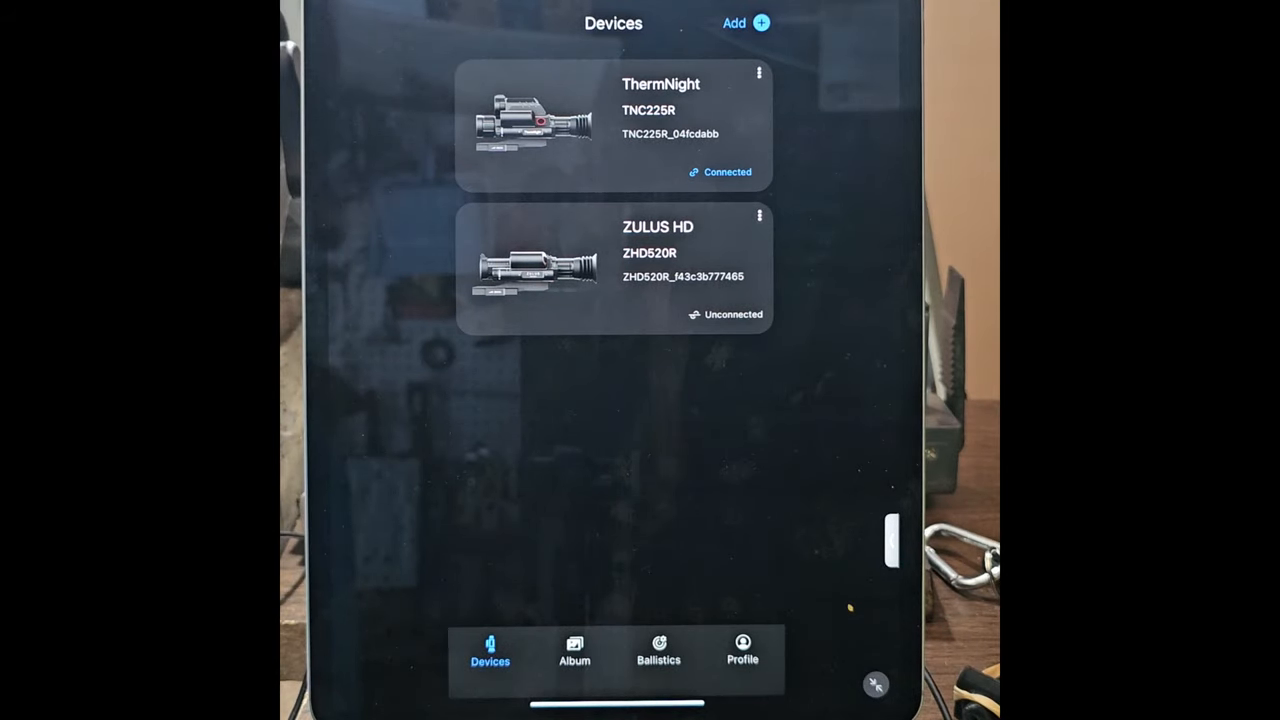
left_click(572, 648)
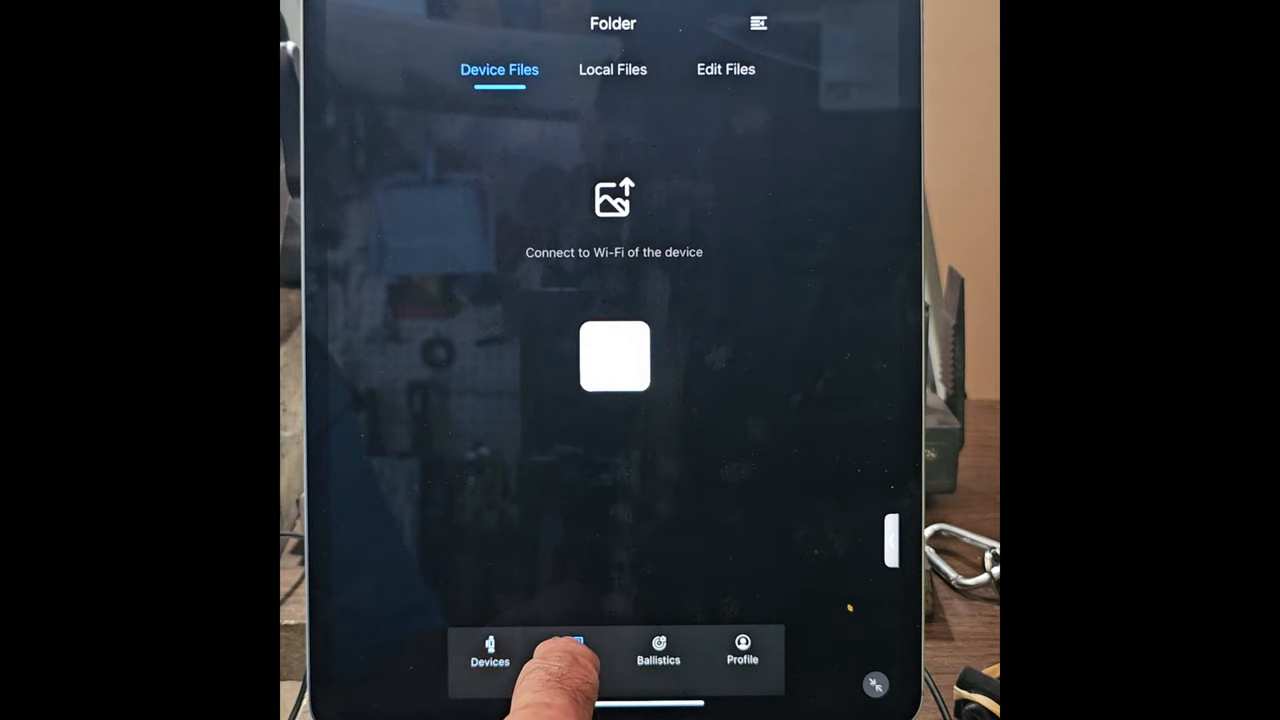
left_click(572, 650)
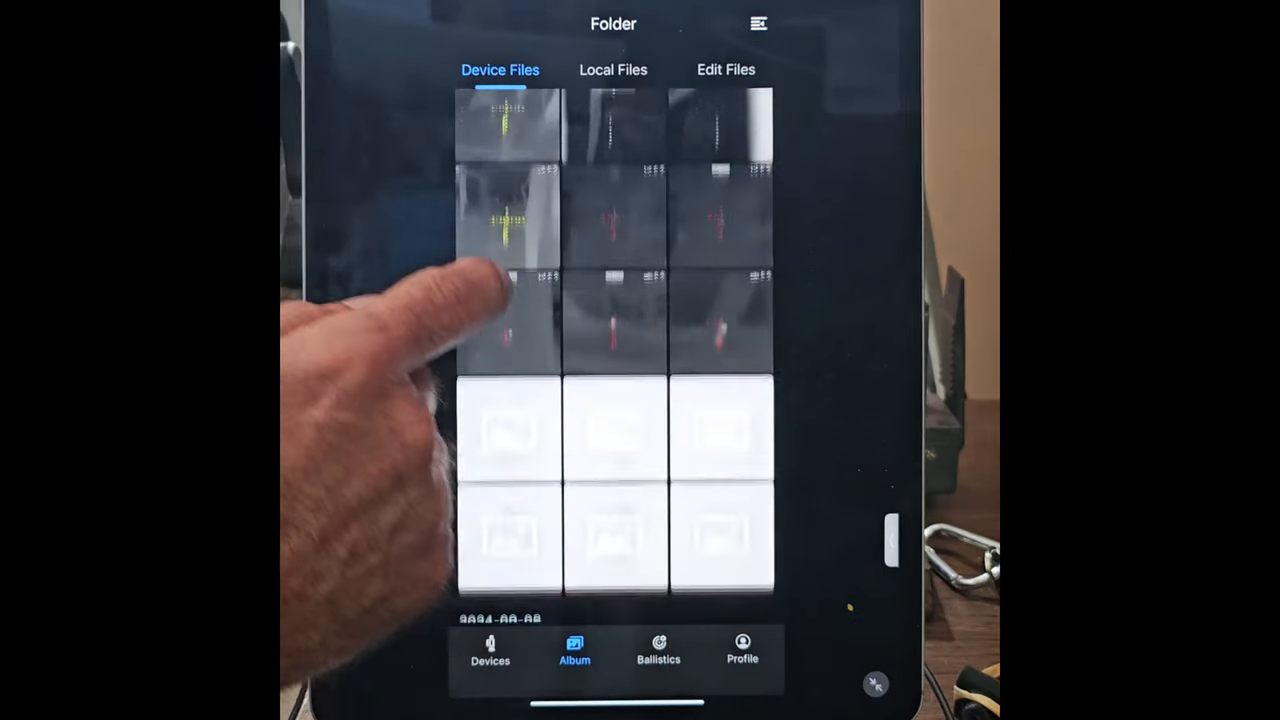
scroll("down", 3)
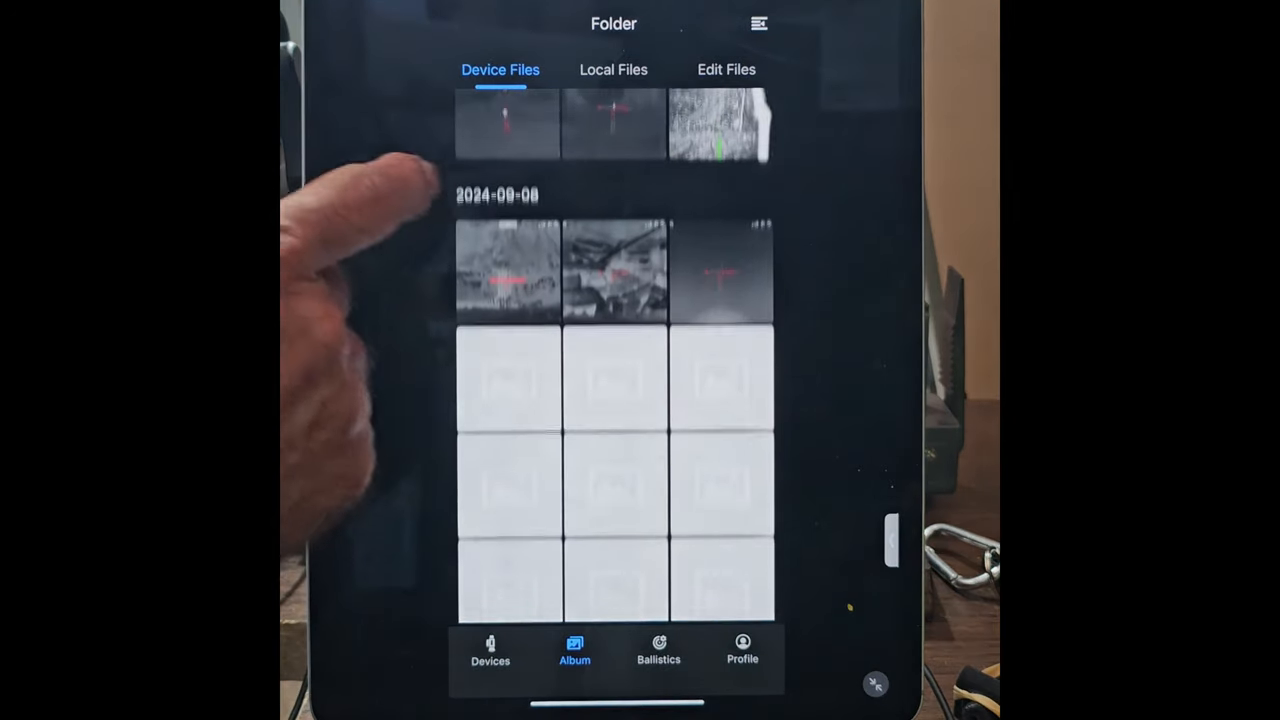
scroll("up", 3)
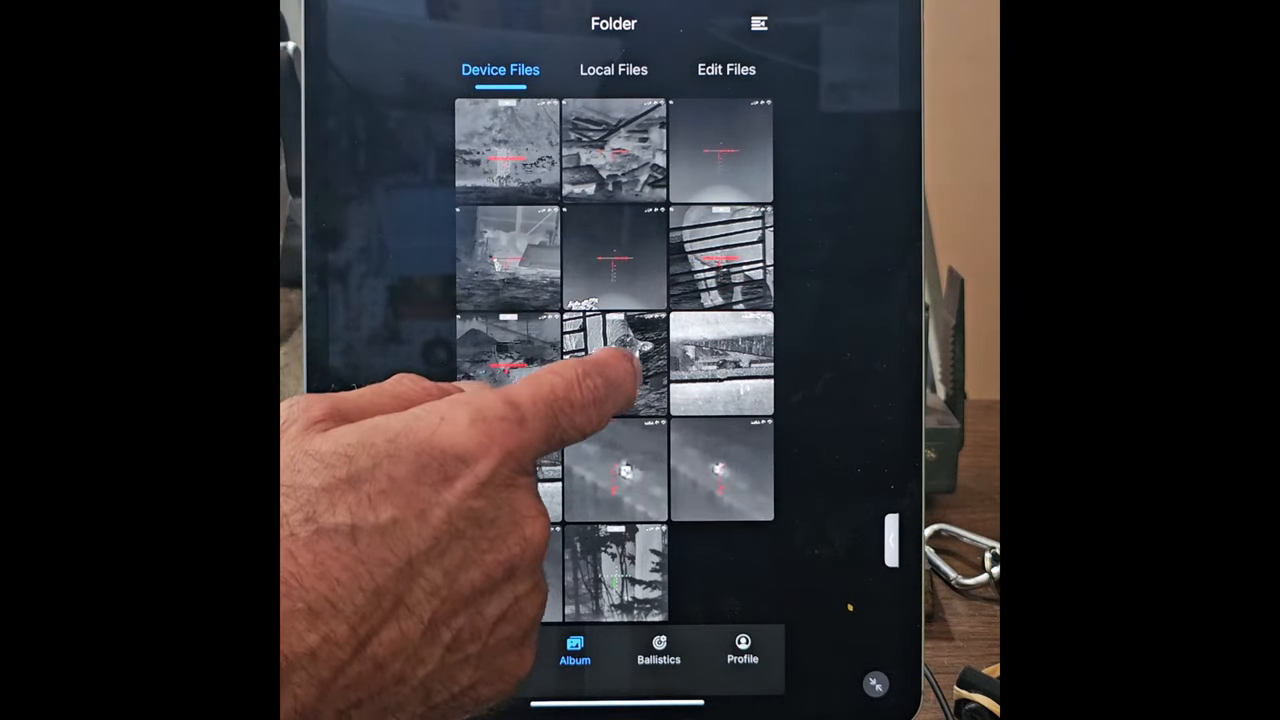
Return from the recording to the Device Files grid and pick a wooded-scene thermal video
left_click(612, 364)
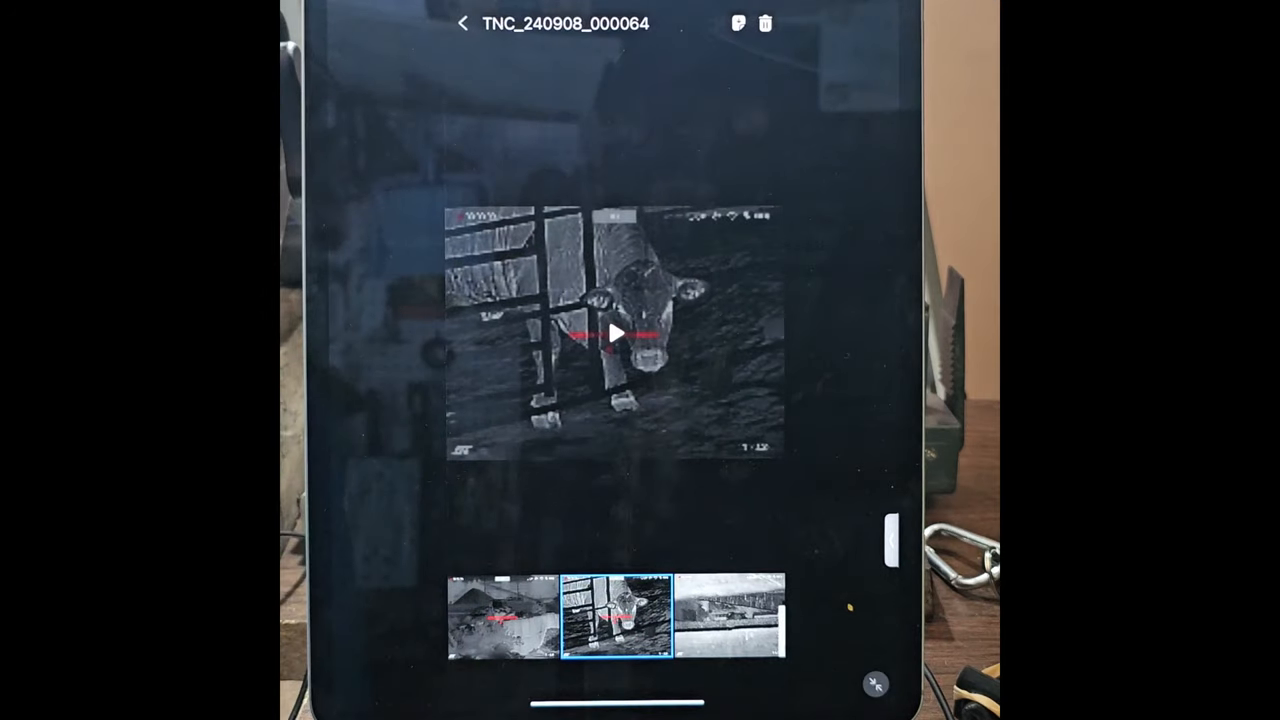
left_click(616, 332)
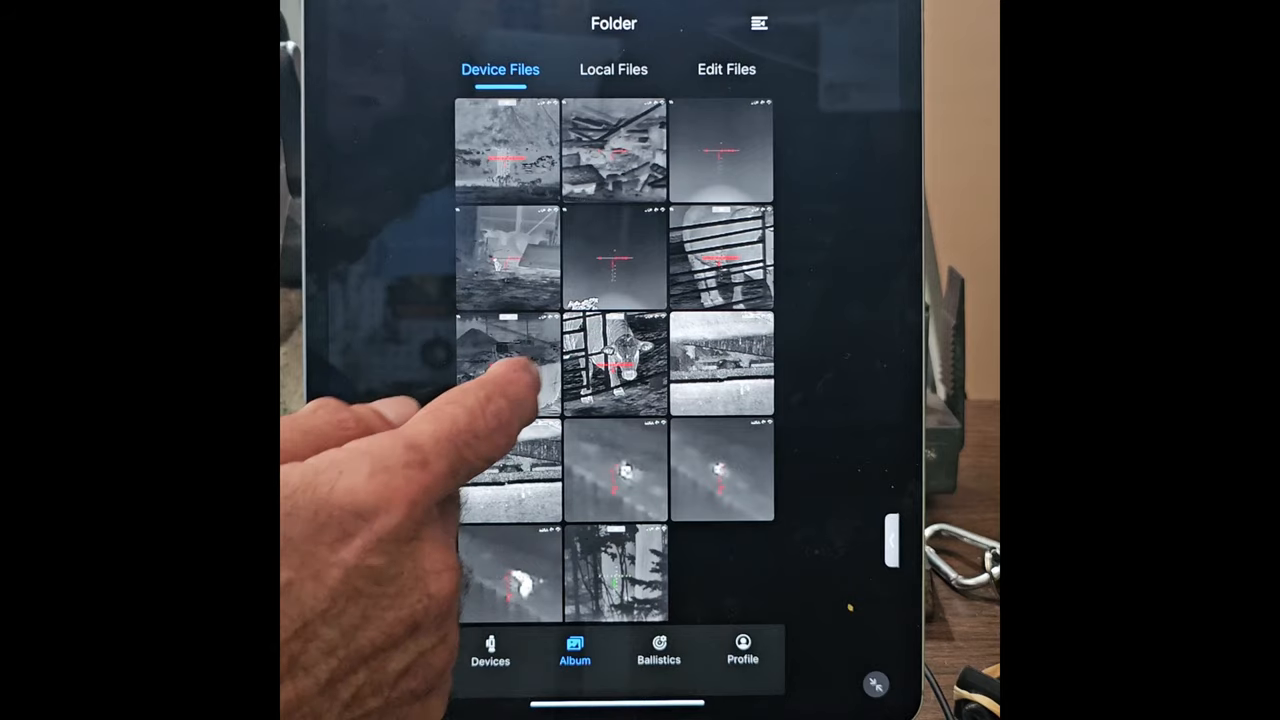
scroll("up", 3)
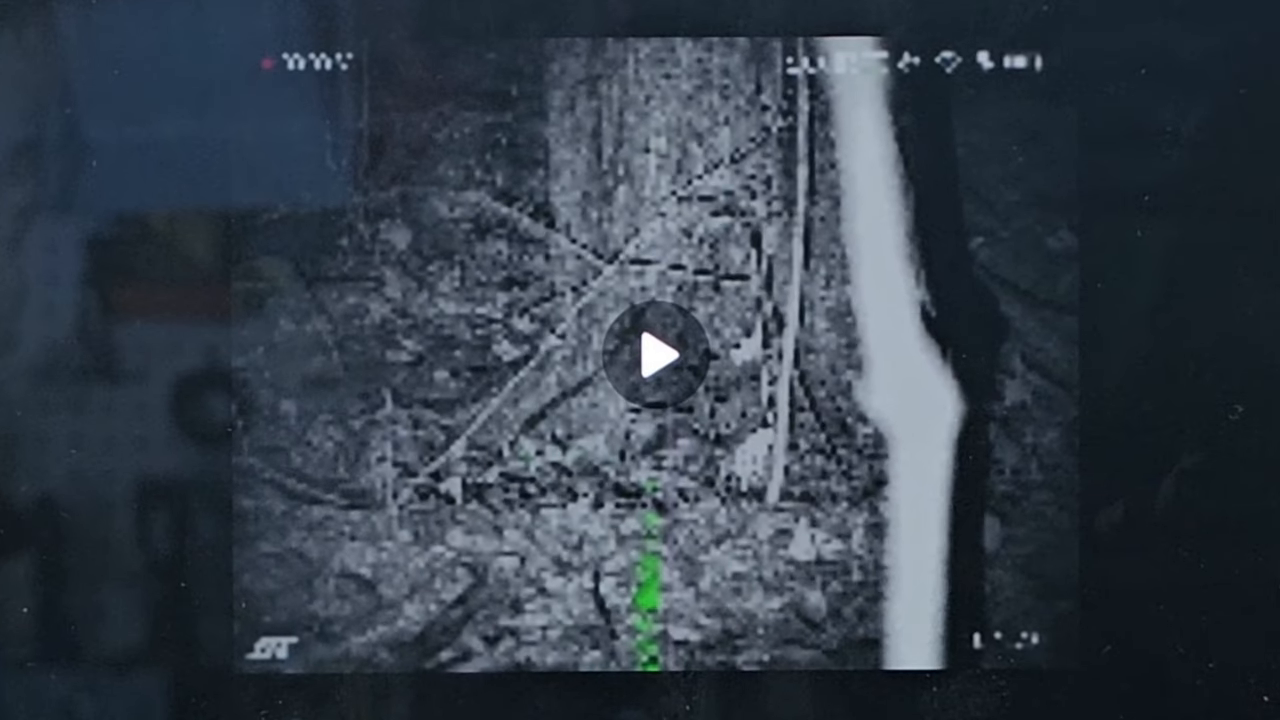
left_click(660, 360)
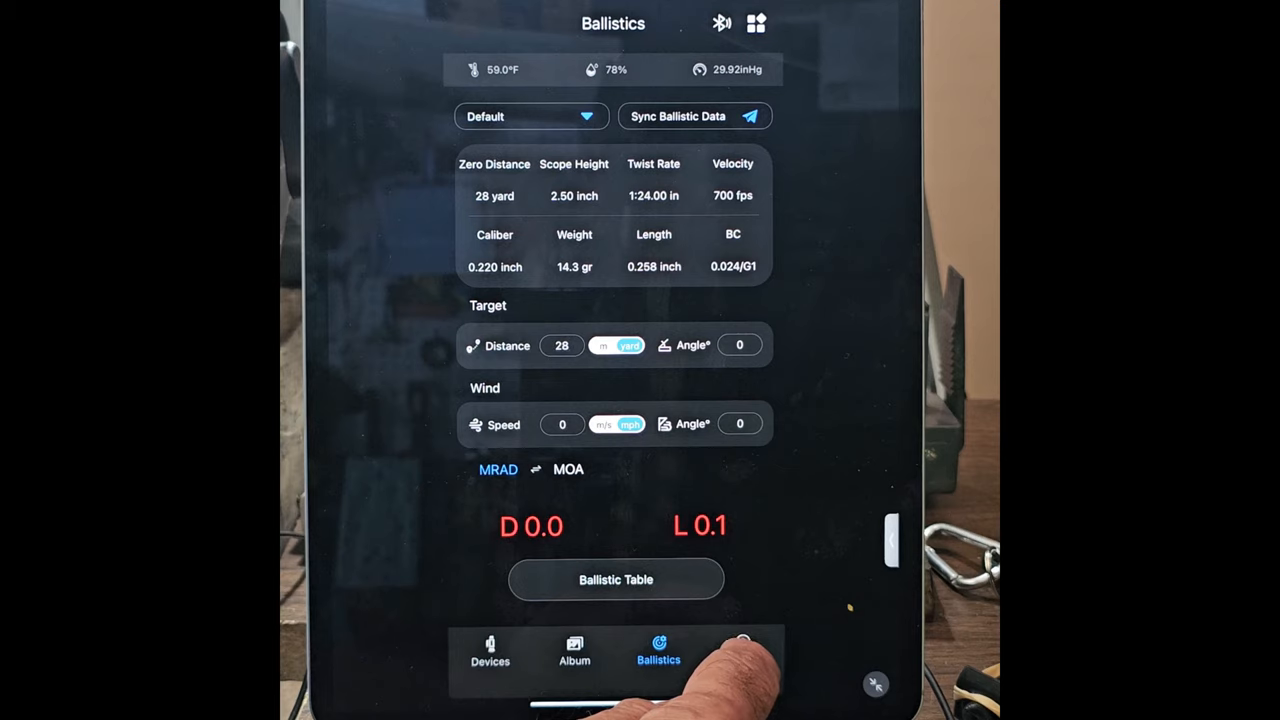
View the Profile page, then return to Devices showing TNC225R connected and ZHD520R unconnected
left_click(742, 656)
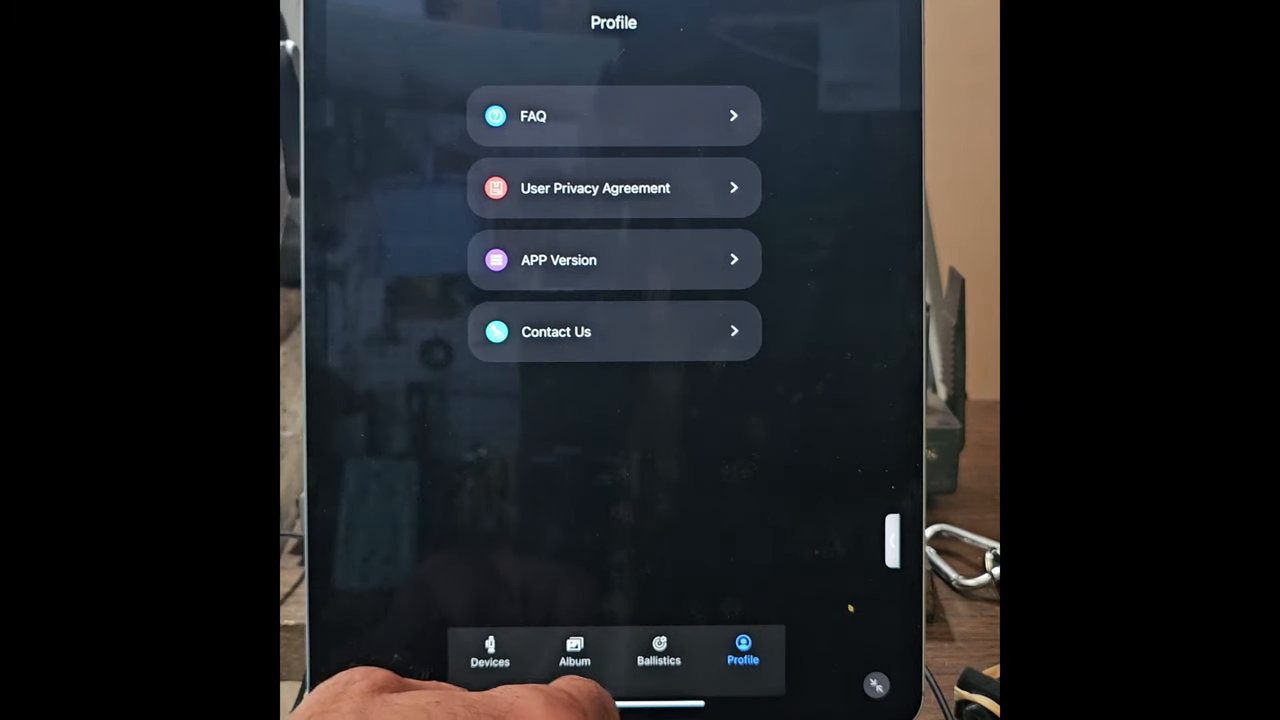
left_click(488, 658)
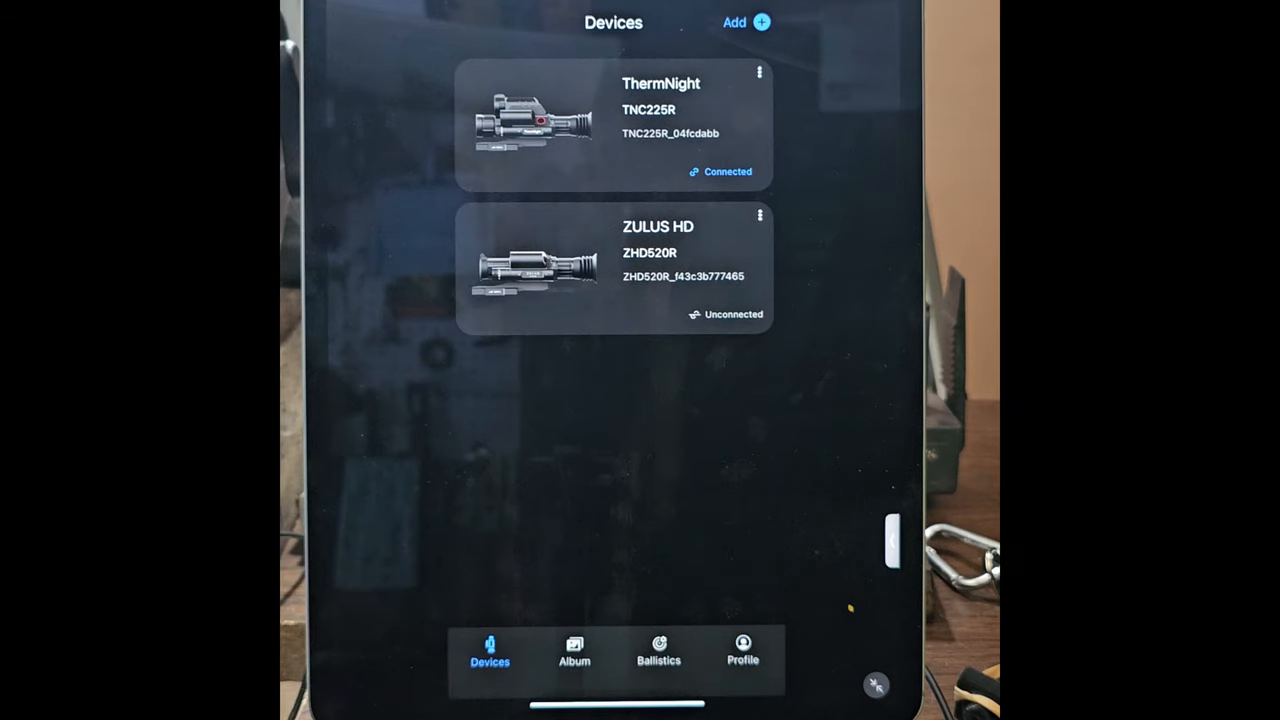